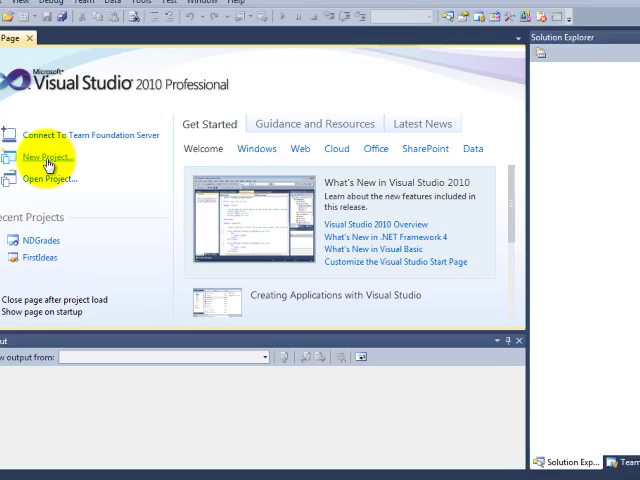
Step: Start a new Windows Forms Application project and name it BodyMassIndex
{"action": "left_click", "coordinate": [46, 156]}
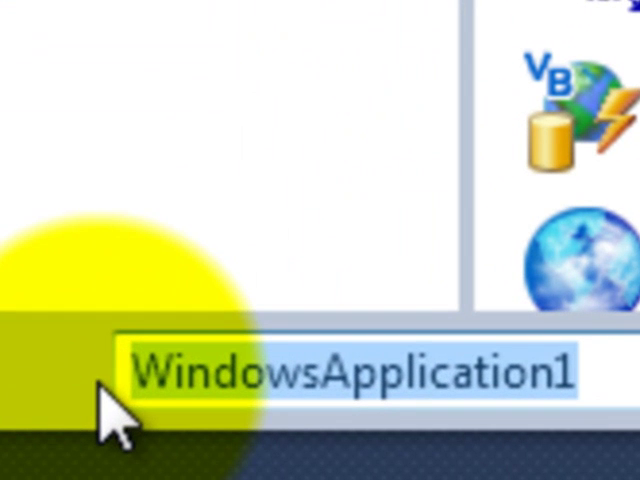
{"action": "type", "text": "Bo"}
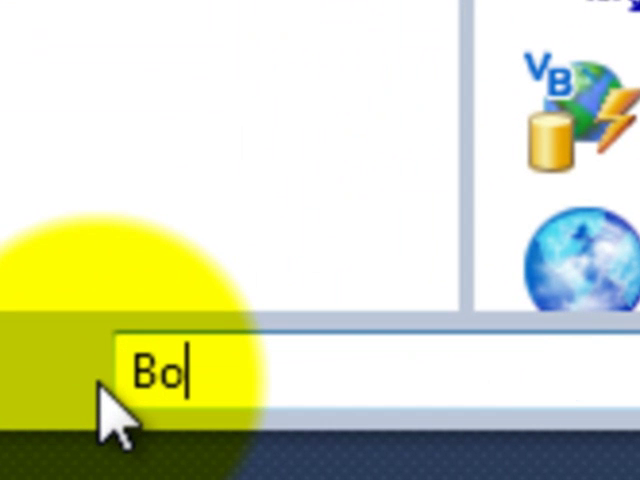
{"action": "type", "text": "dyMas"}
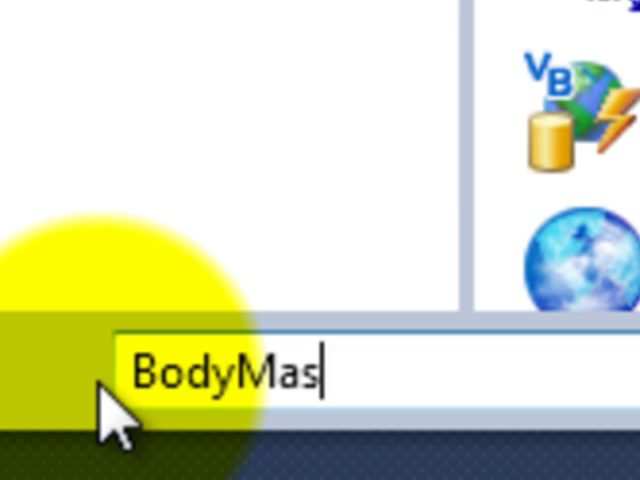
{"action": "type", "text": "sInde"}
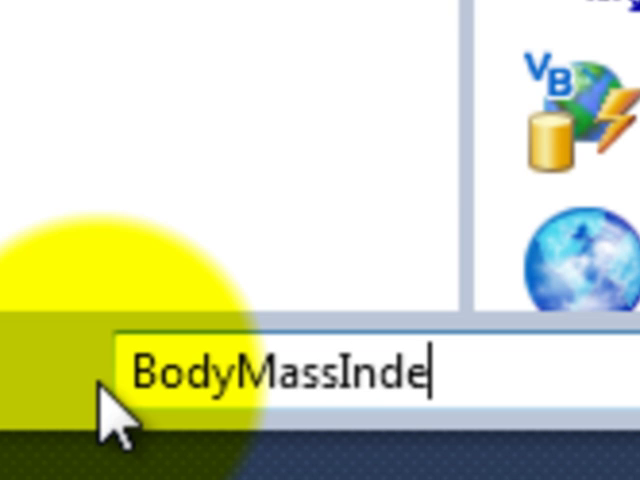
{"action": "type", "text": "x"}
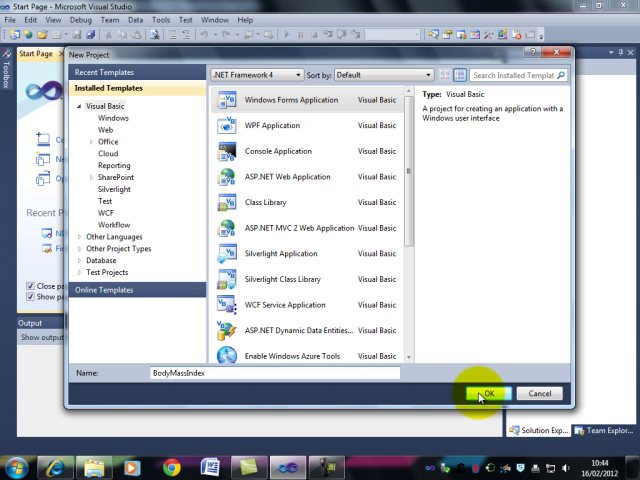
Step: Create the BodyMassIndex project and rename Form1.vb to frmMain.vb in Solution Explorer
{"action": "left_click", "coordinate": [486, 394]}
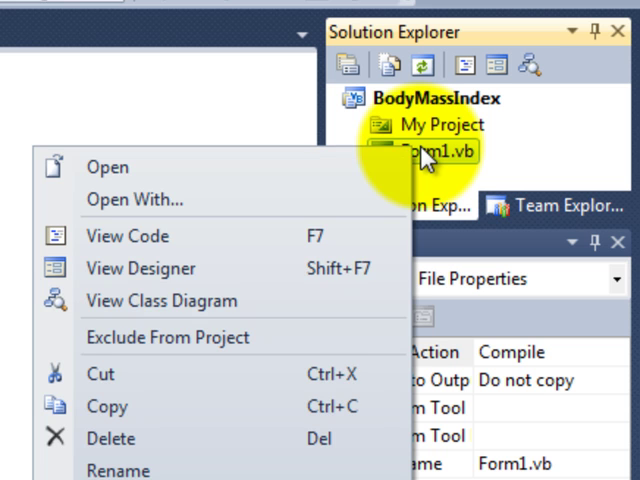
{"action": "mouse_move", "coordinate": [110, 464]}
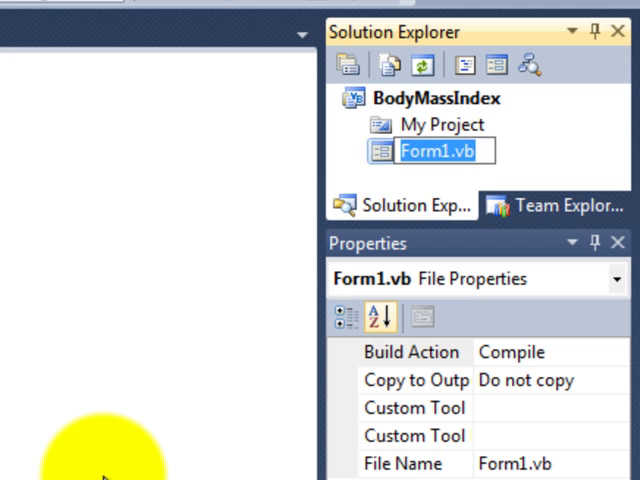
{"action": "type", "text": "frm"}
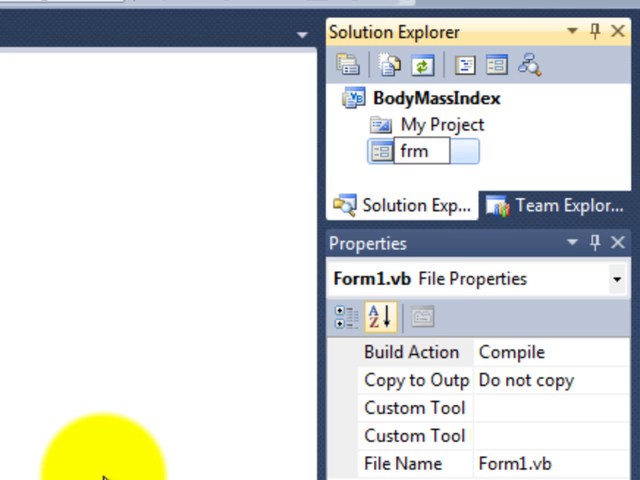
{"action": "left_click", "coordinate": [420, 150]}
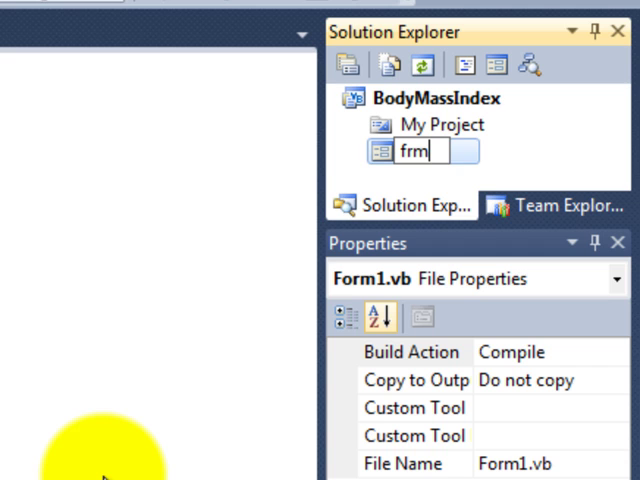
{"action": "type", "text": "Main"}
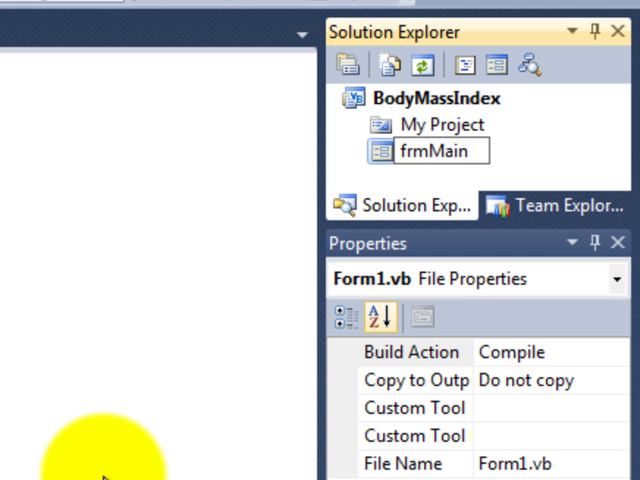
{"action": "type", "text": "."}
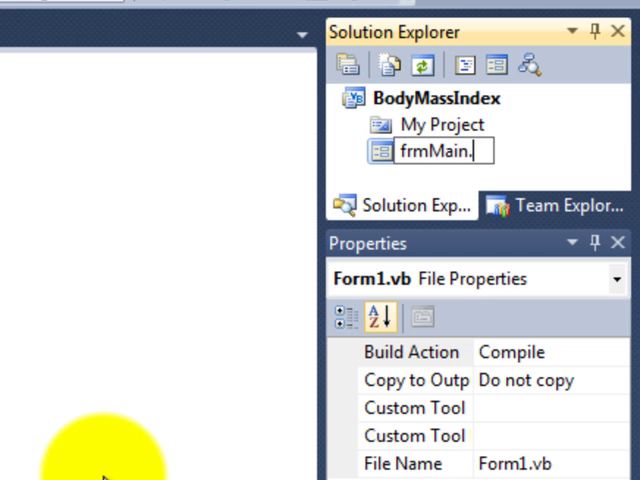
{"action": "type", "text": "vb"}
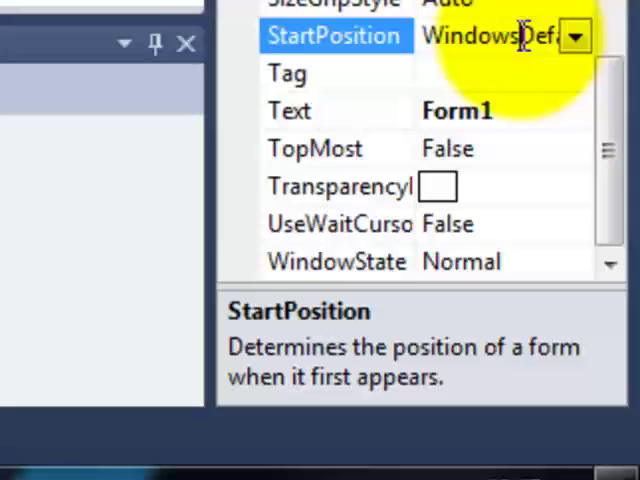
Step: Set the form's StartPosition to CenterScreen and its Text to Body Mass Index Calculator
{"action": "left_click", "coordinate": [572, 36]}
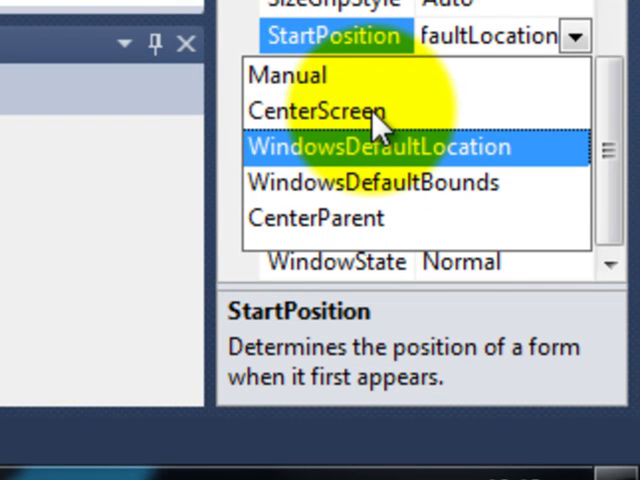
{"action": "left_click", "coordinate": [308, 110]}
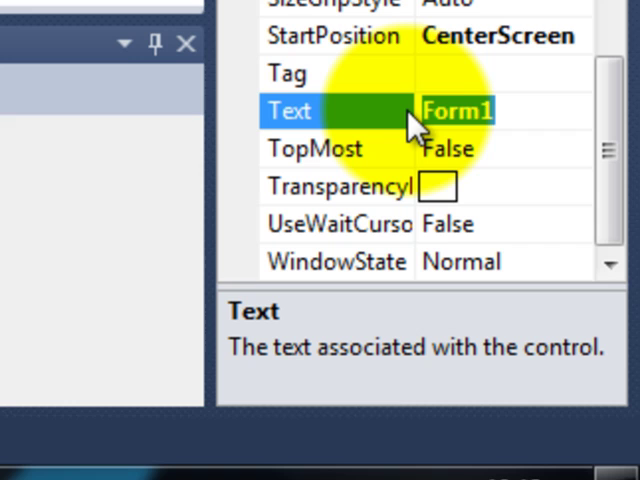
{"action": "type", "text": "Body"}
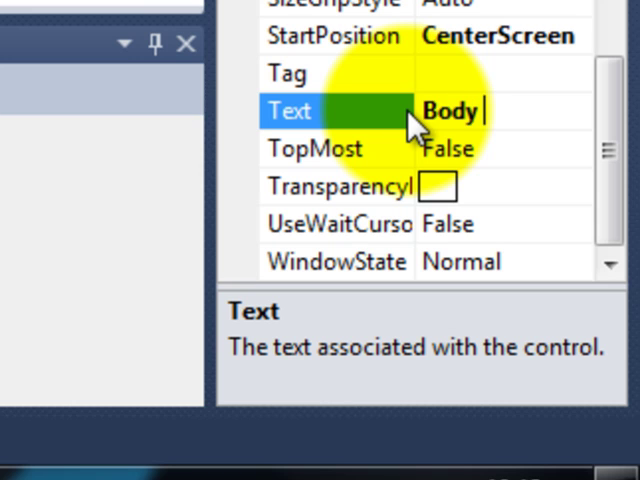
{"action": "type", "text": "Mass"}
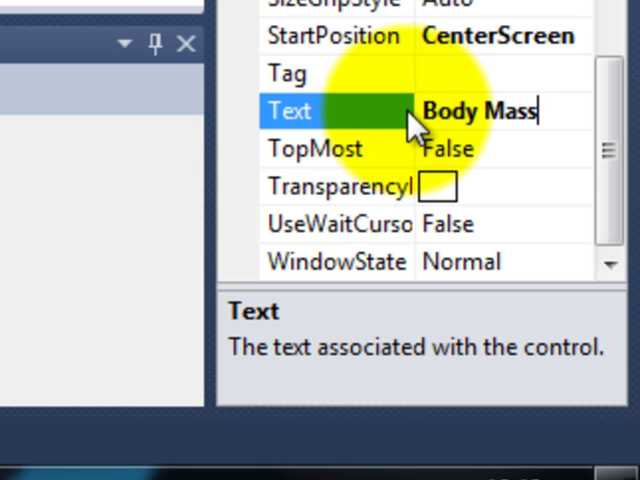
{"action": "type", "text": "Index Calculator"}
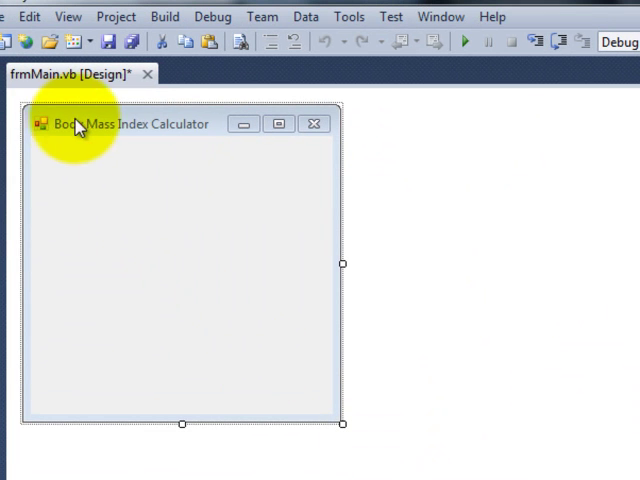
{"action": "mouse_move", "coordinate": [152, 350]}
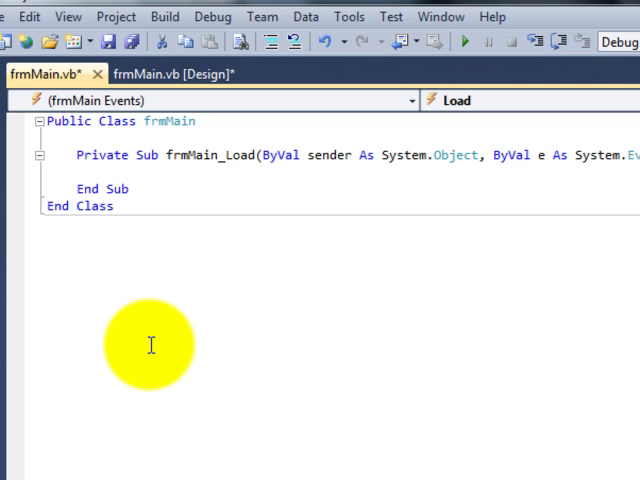
Step: In frmMain_Load, declare Dim Height As Single
{"action": "left_click", "coordinate": [116, 172]}
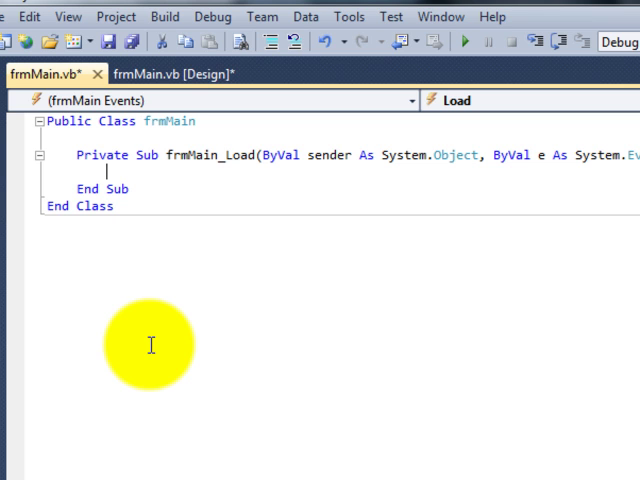
{"action": "type", "text": "dim"}
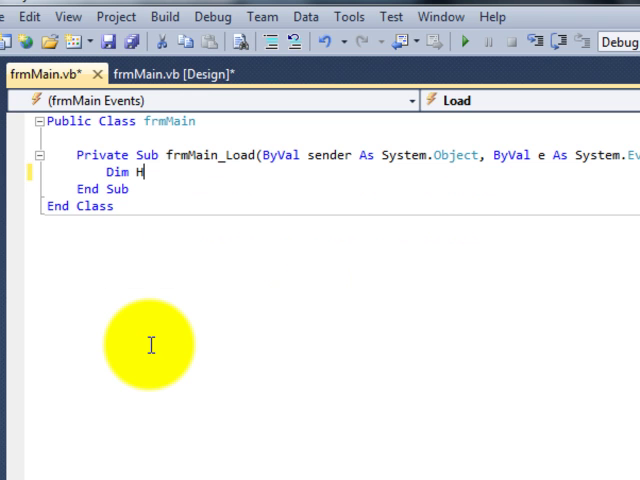
{"action": "type", "text": "eight A"}
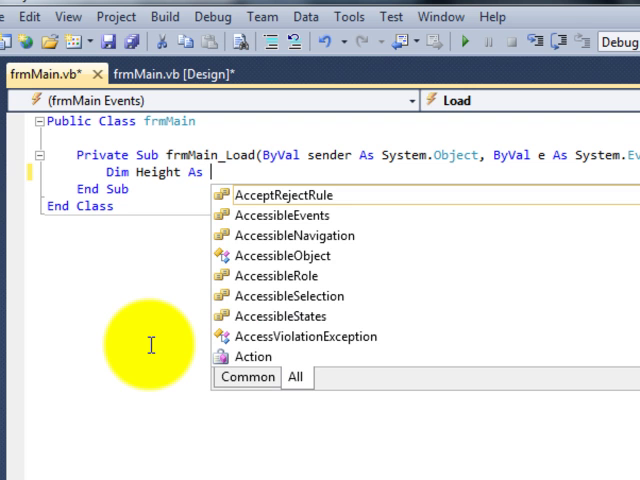
{"action": "type", "text": "sin"}
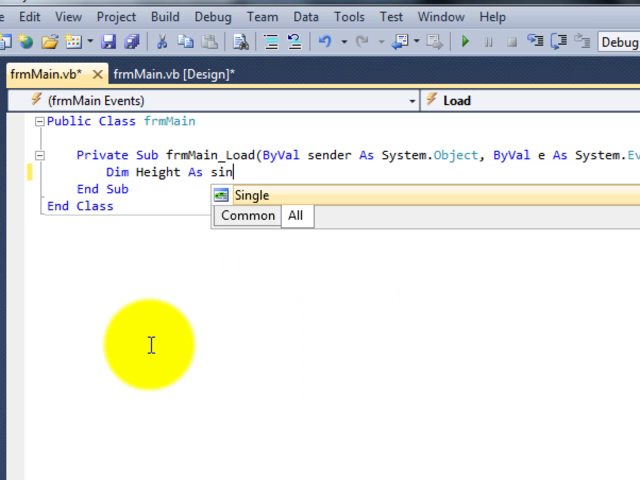
{"action": "type", "text": "gle"}
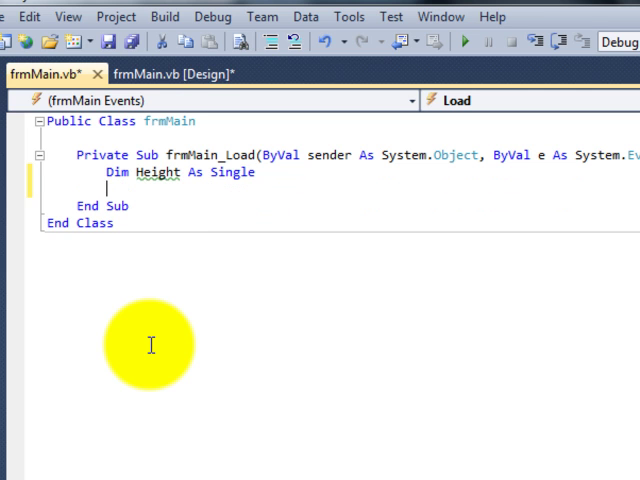
Step: Declare Dim Weight As Single, correcting the lowercase weight name
{"action": "type", "text": "D"}
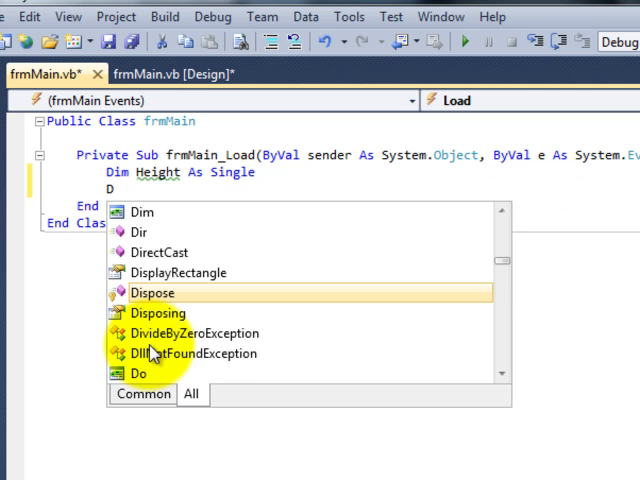
{"action": "type", "text": "Dim weig"}
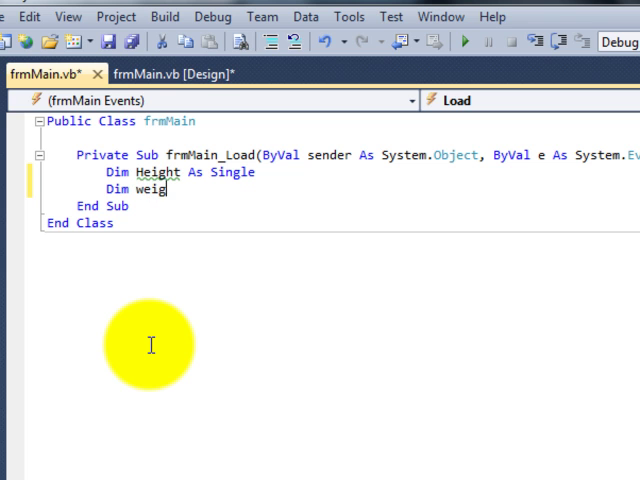
{"action": "type", "text": "ht"}
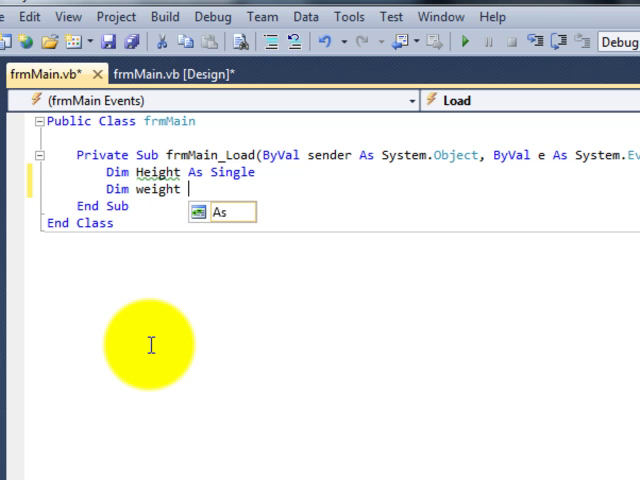
{"action": "key", "text": "Escape"}
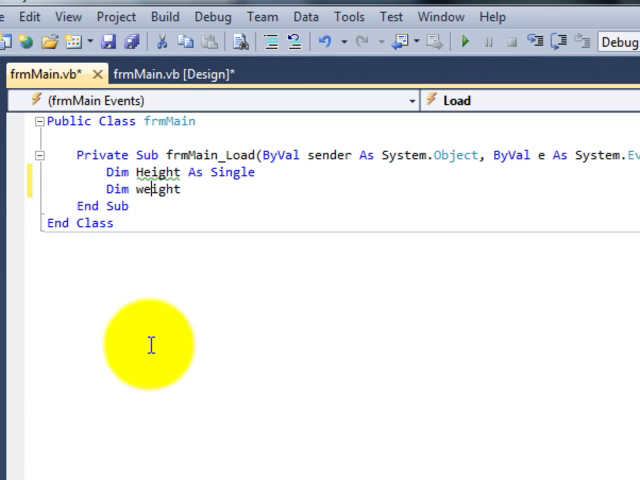
{"action": "key", "text": "Backspace"}
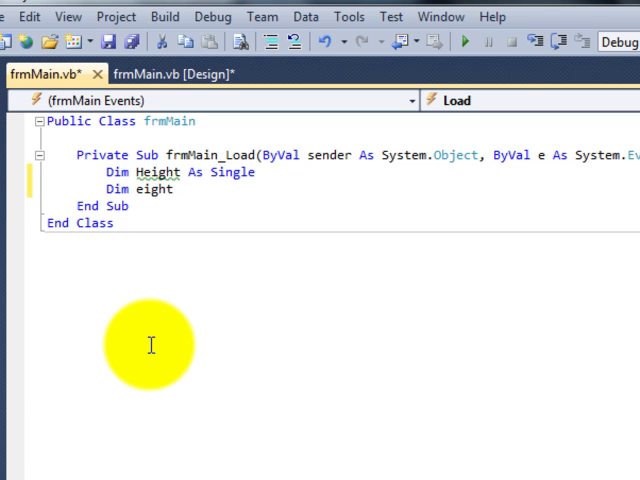
{"action": "type", "text": "Weight as"}
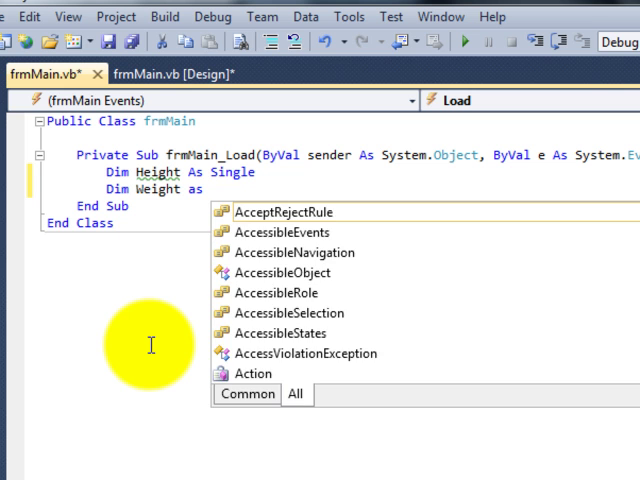
{"action": "type", "text": "singl"}
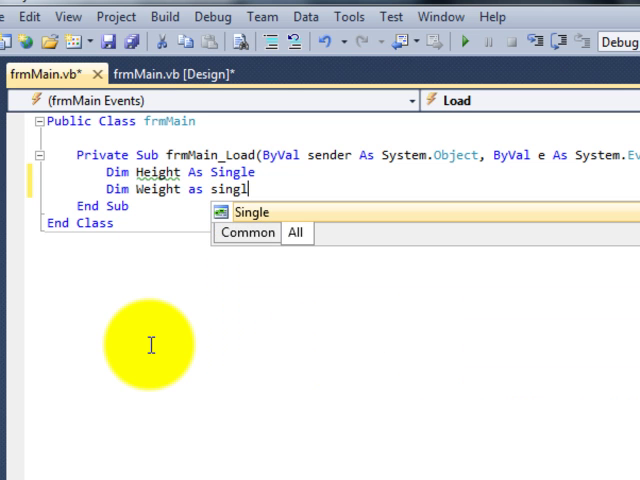
{"action": "type", "text": "e"}
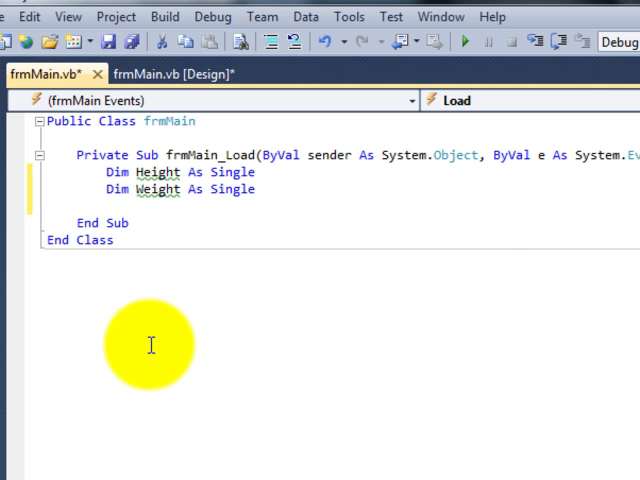
Step: Declare Dim BMI As Single and start a new line
{"action": "type", "text": "dim"}
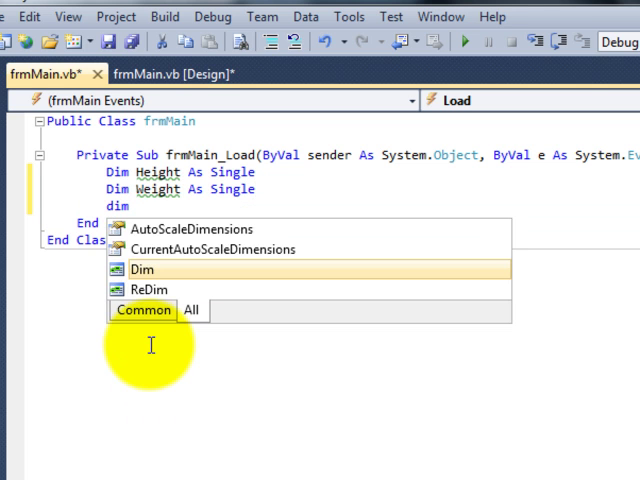
{"action": "type", "text": "B"}
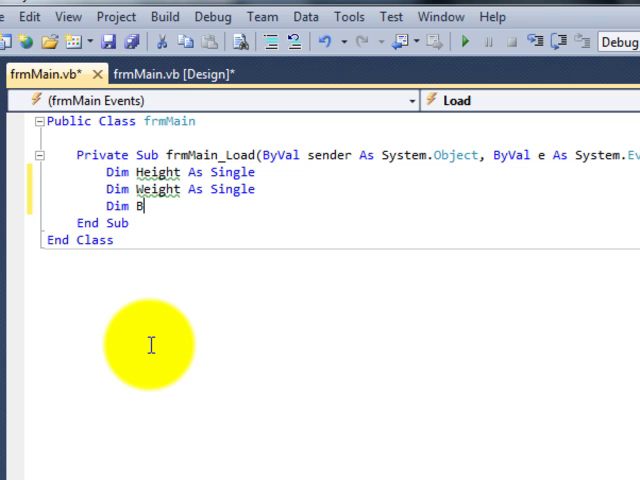
{"action": "type", "text": "MI"}
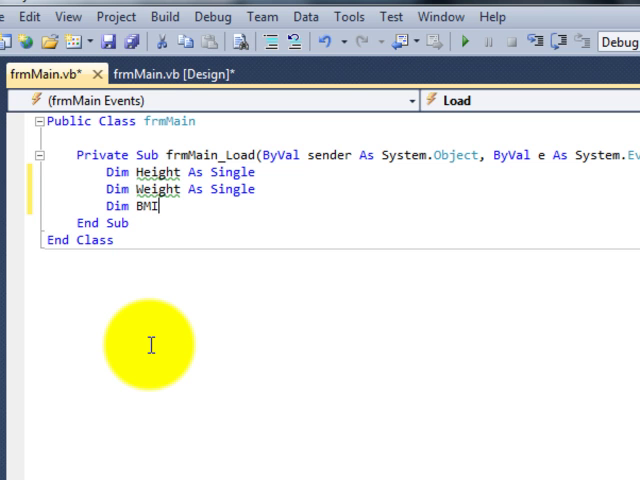
{"action": "type", "text": "As"}
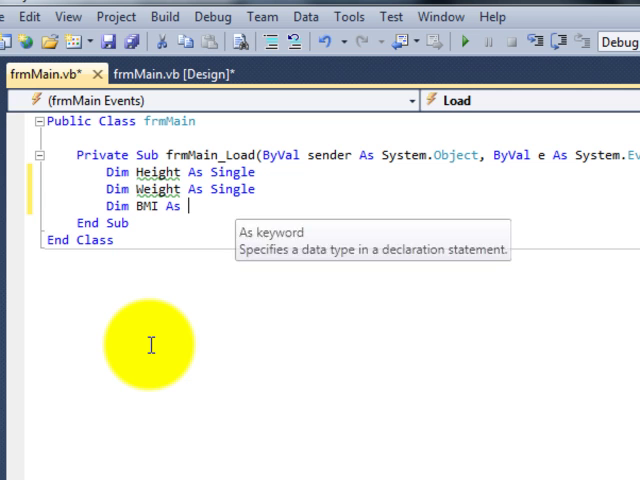
{"action": "type", "text": "sin"}
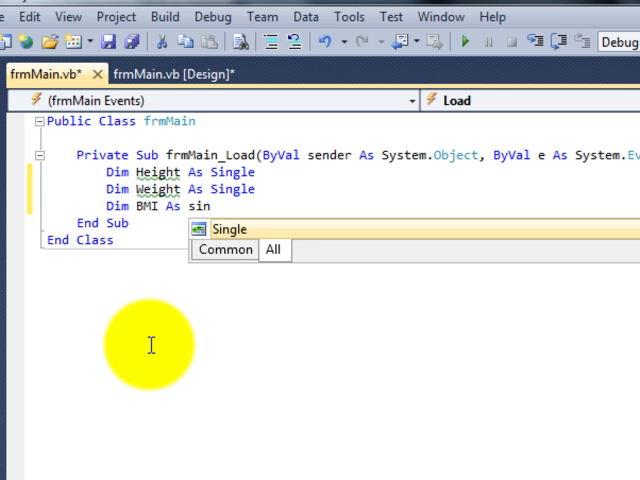
{"action": "type", "text": "gle"}
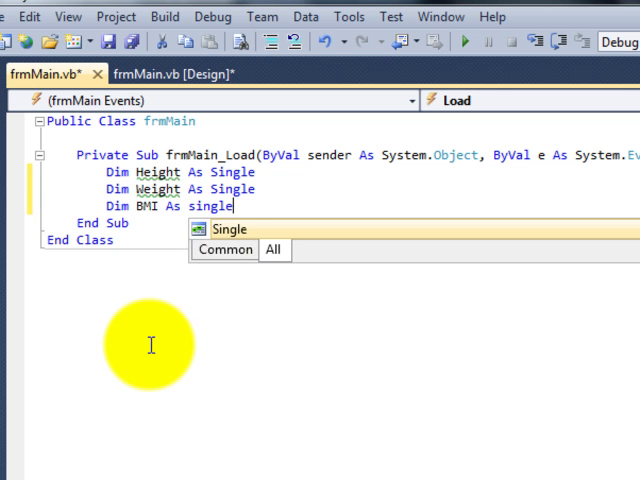
{"action": "key", "text": "Enter"}
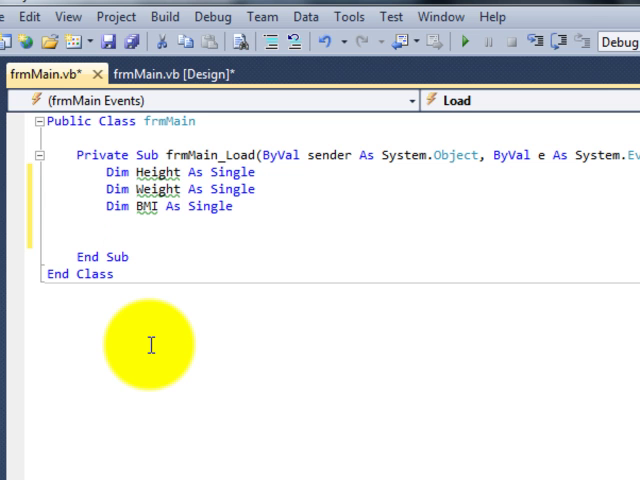
Step: Write Height = InputBox("Please enter your height in meters, e.g. 1.75.")
{"action": "type", "text": "h"}
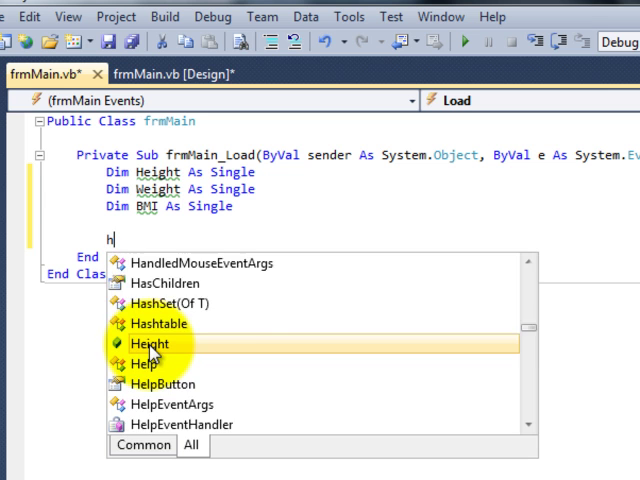
{"action": "type", "text": "eight="}
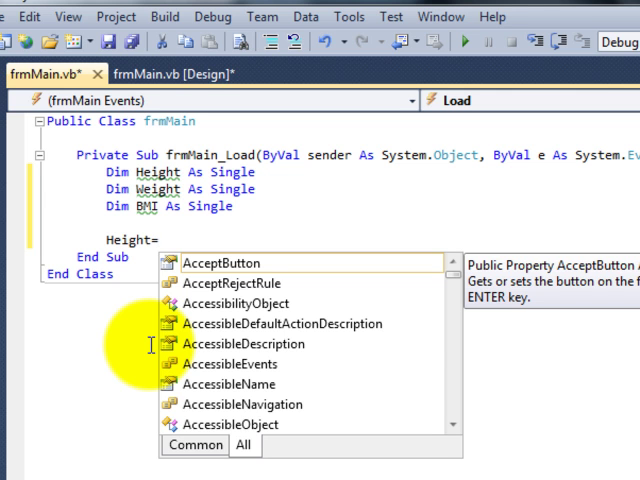
{"action": "type", "text": "input"}
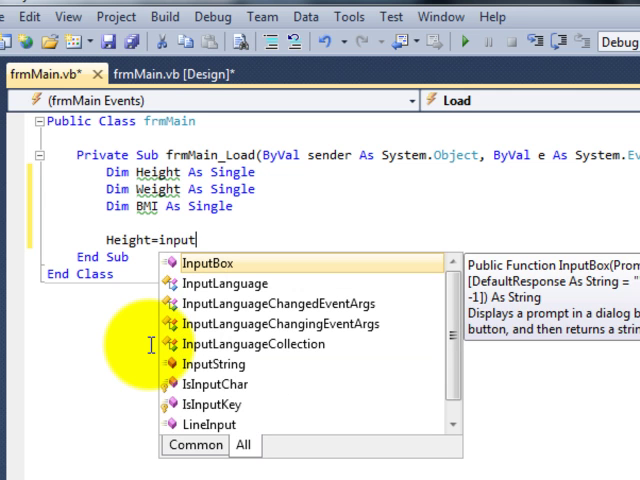
{"action": "type", "text": "box"}
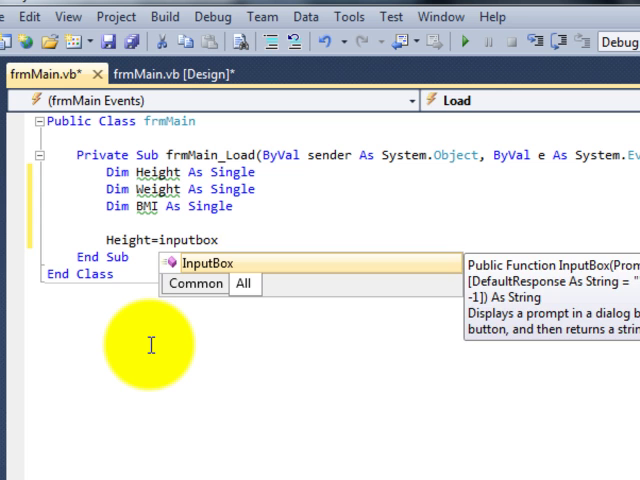
{"action": "type", "text": "("}
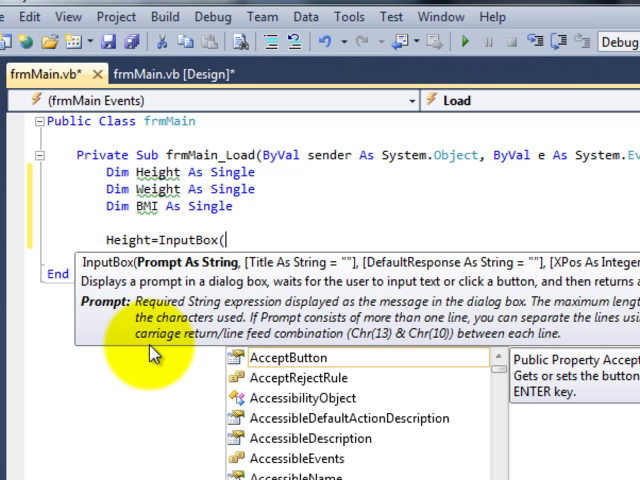
{"action": "type", "text": "\""}
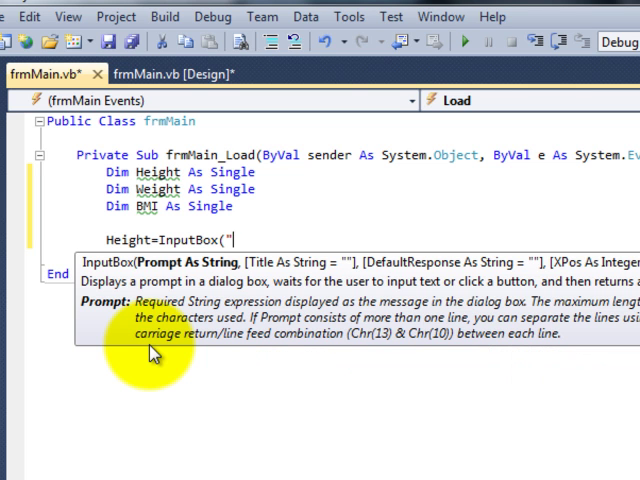
{"action": "type", "text": "Pleas"}
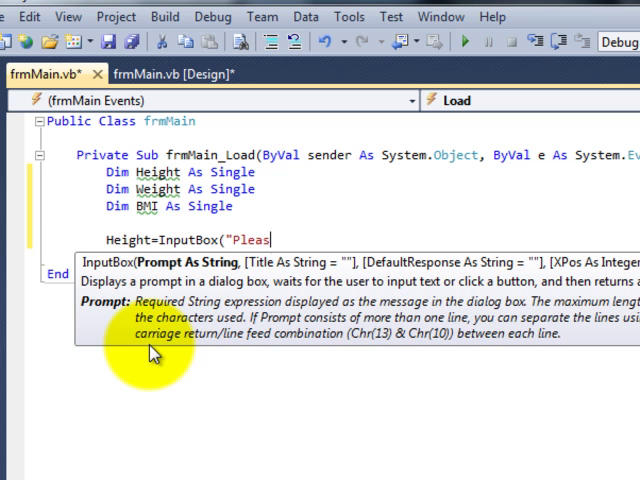
{"action": "type", "text": "e enter"}
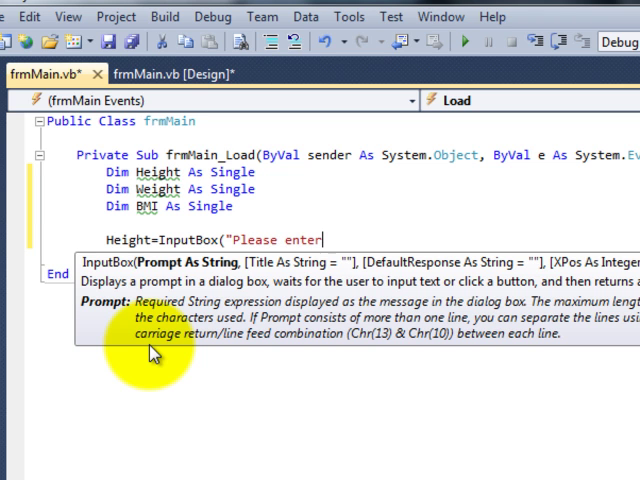
{"action": "type", "text": "your h"}
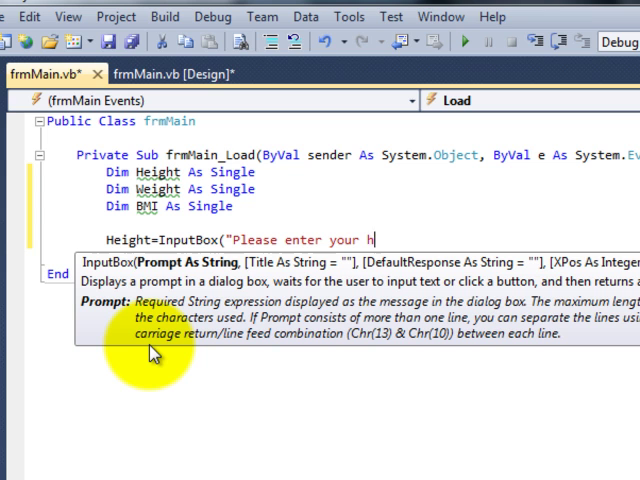
{"action": "type", "text": "eight i"}
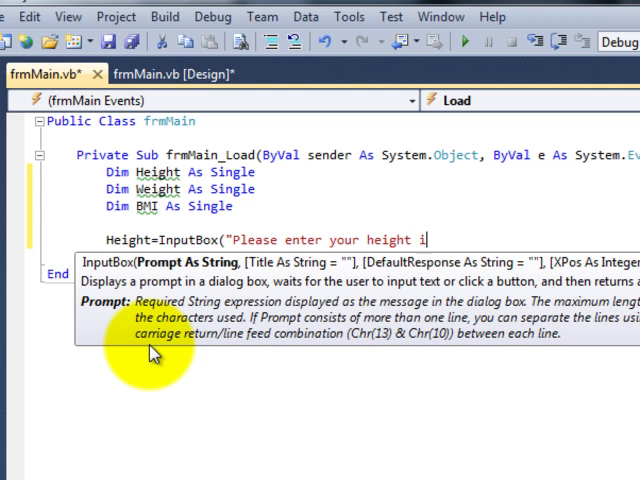
{"action": "type", "text": "n m"}
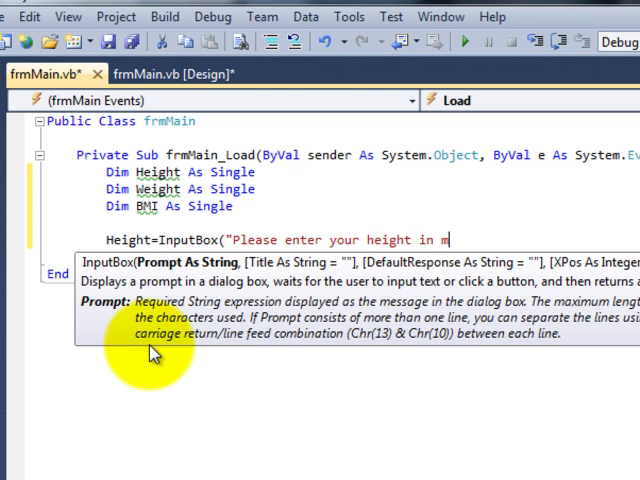
{"action": "type", "text": "eters,"}
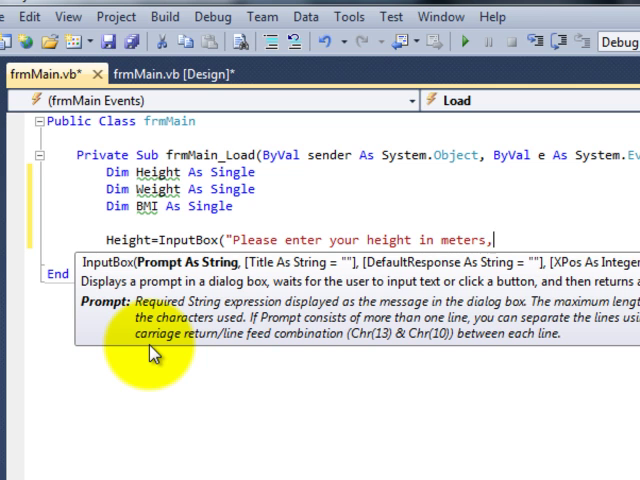
{"action": "type", "text": "e."}
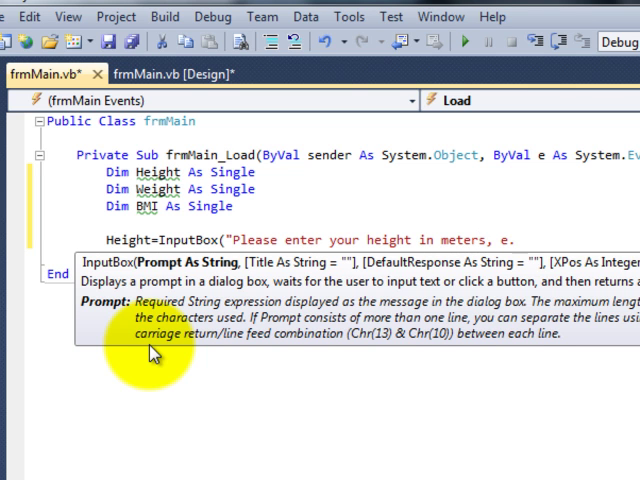
{"action": "type", "text": "g."}
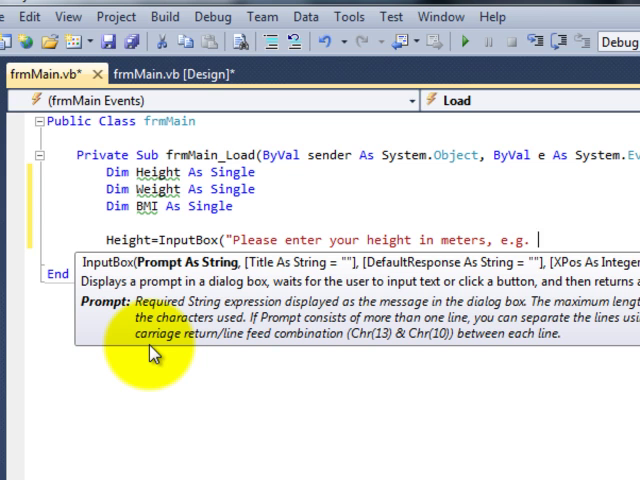
{"action": "type", "text": "1"}
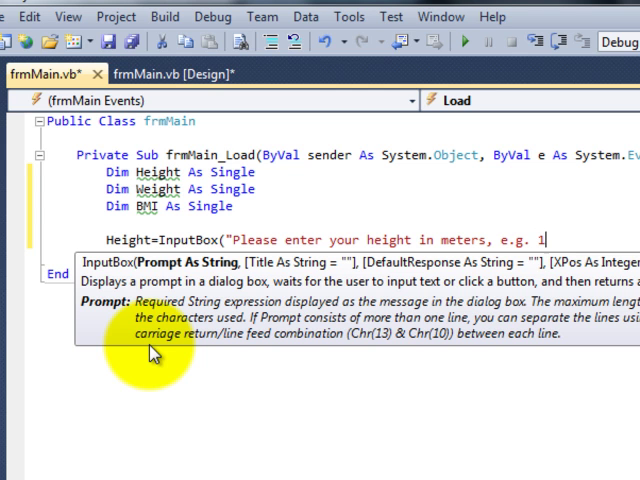
{"action": "type", "text": ".75"}
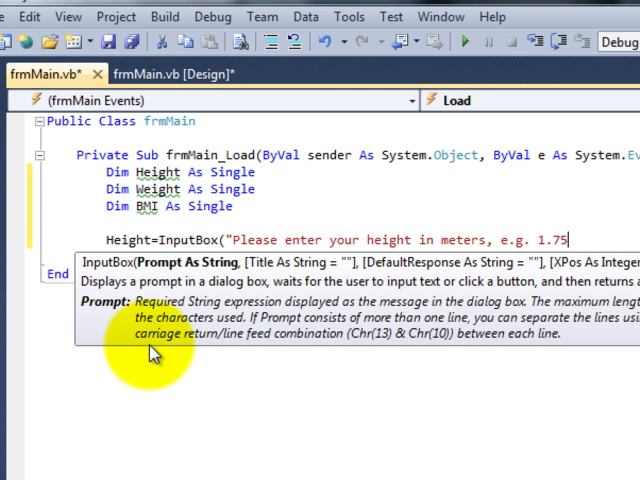
{"action": "type", "text": "."}
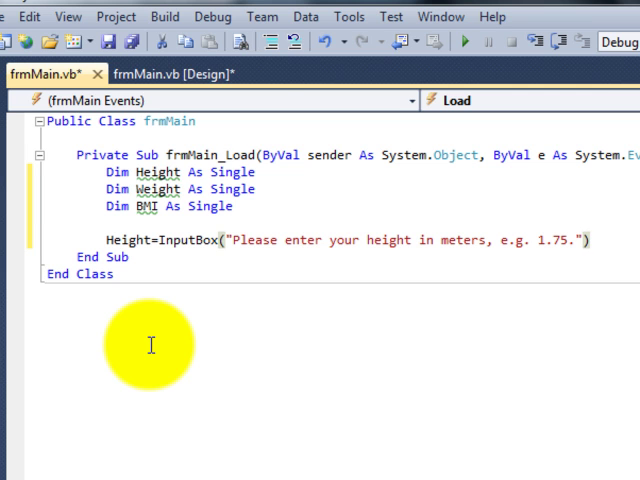
{"action": "key", "text": "Enter"}
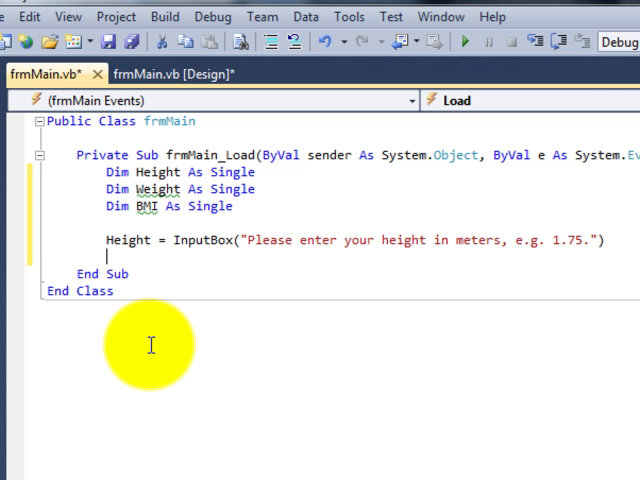
Step: Write Weight = InputBox("Please enter your weight in kilograms, e.g. 100.")
{"action": "type", "text": "Weight"}
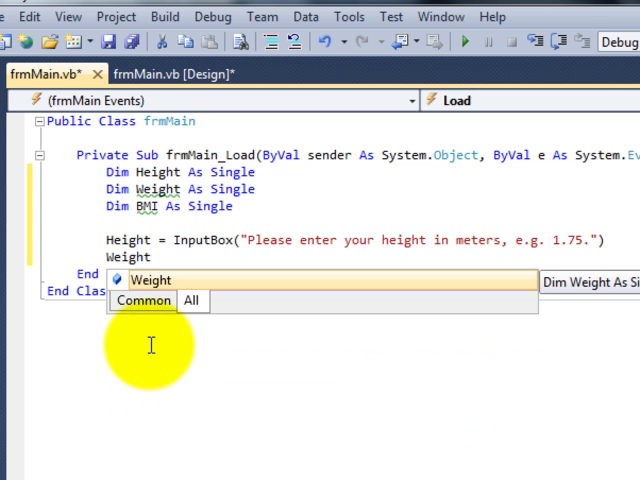
{"action": "type", "text": "="}
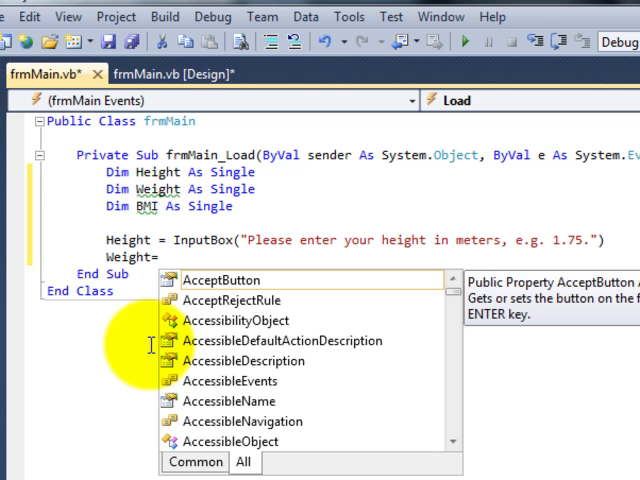
{"action": "type", "text": "input"}
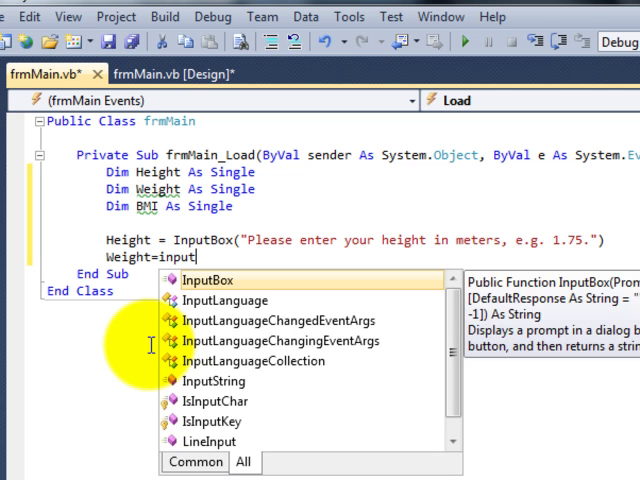
{"action": "type", "text": "InputBox("}
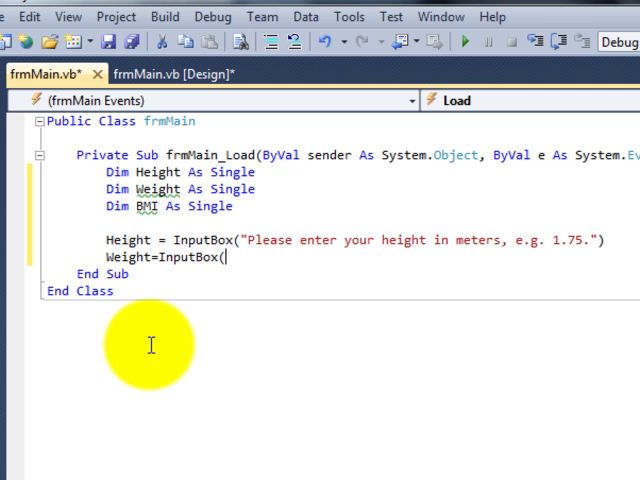
{"action": "type", "text": "\""}
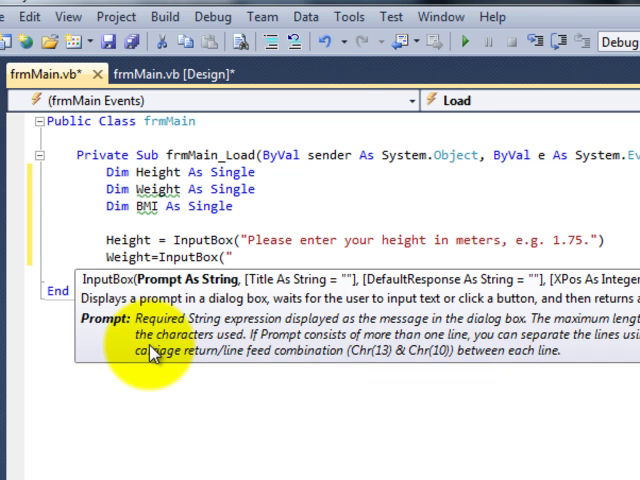
{"action": "type", "text": "Please"}
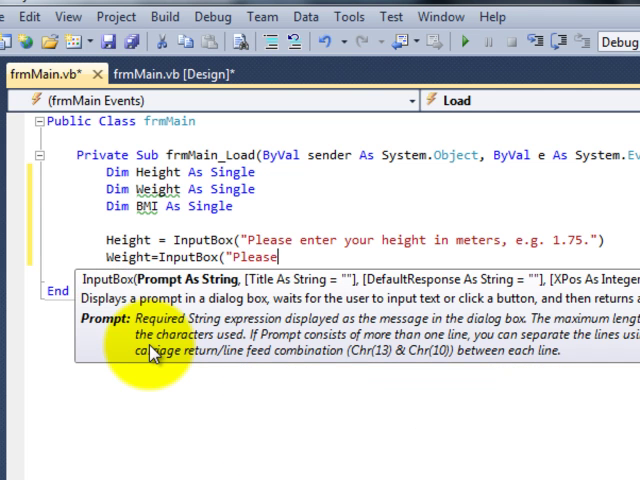
{"action": "type", "text": "enter you"}
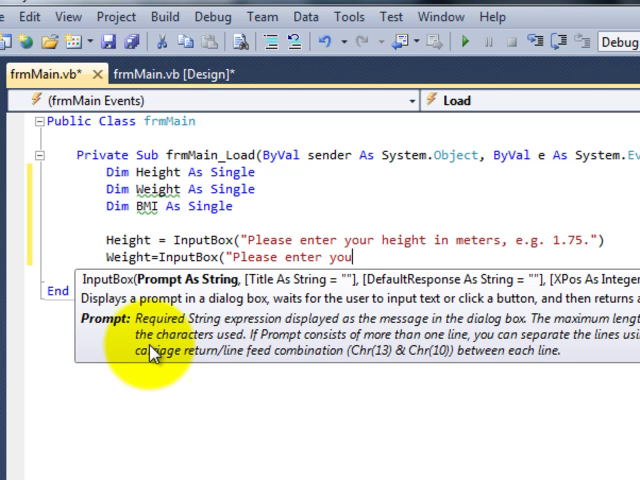
{"action": "type", "text": "r weight in kilograms, e.g."}
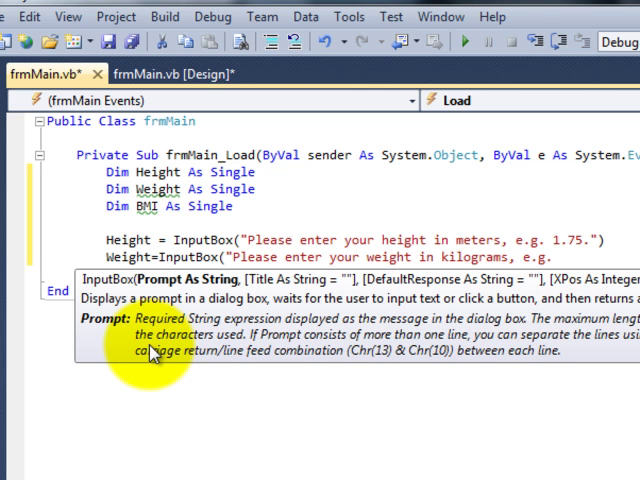
{"action": "type", "text": "100"}
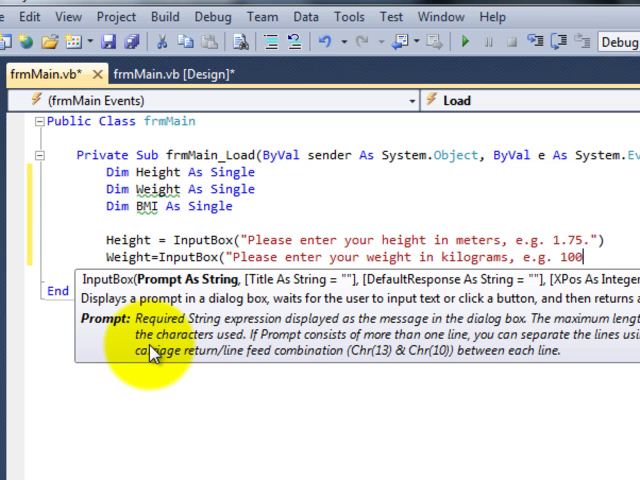
{"action": "type", "text": "."}
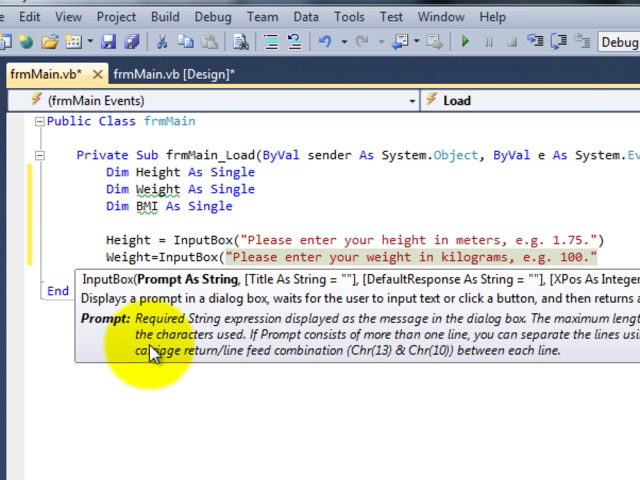
{"action": "left_click", "coordinate": [150, 344]}
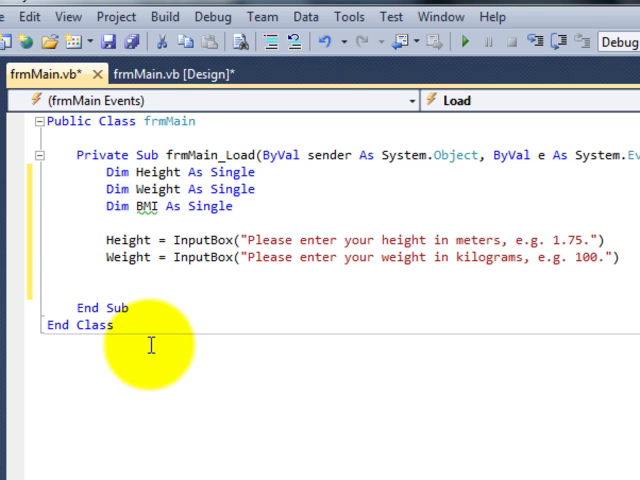
Step: Write BMI = Weight / (Height * Height) and move to the blank line below
{"action": "type", "text": "bm"}
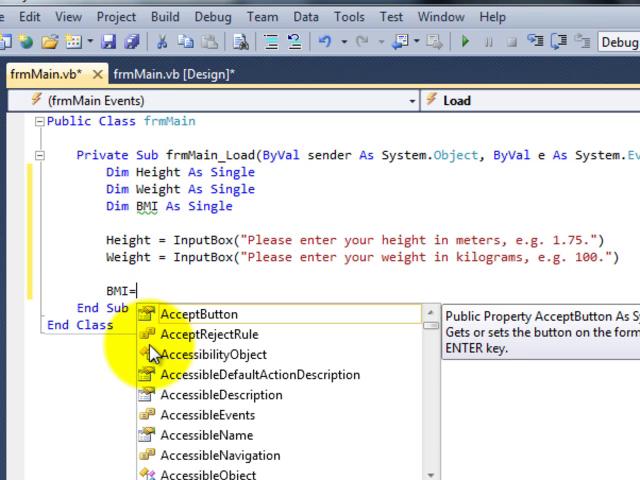
{"action": "type", "text": "weight"}
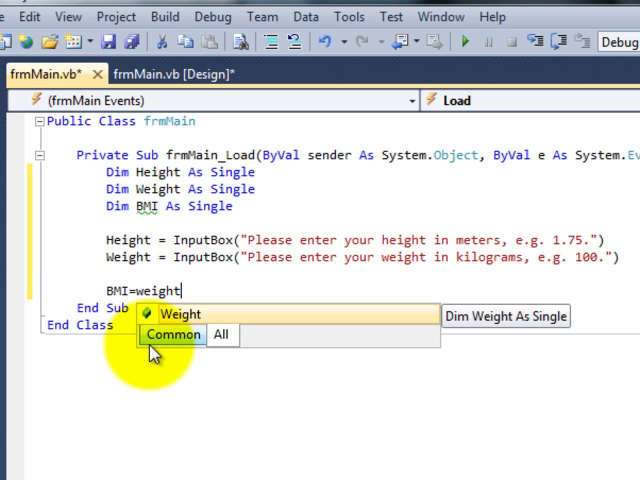
{"action": "type", "text": "/"}
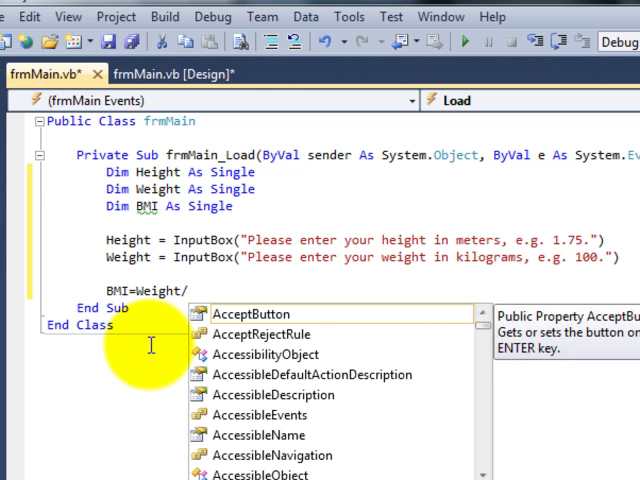
{"action": "type", "text": "("}
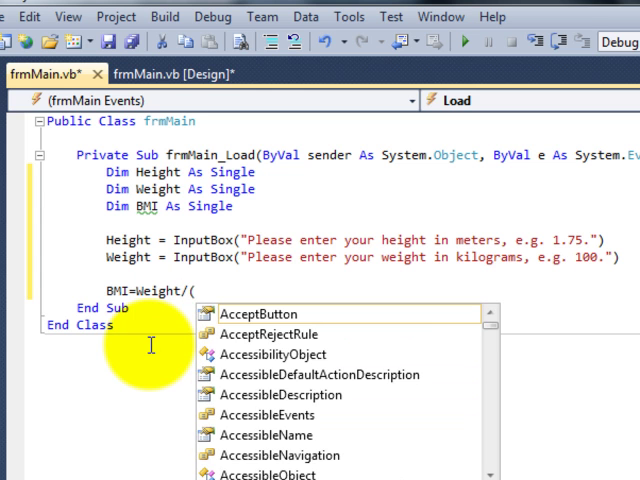
{"action": "type", "text": "height^"}
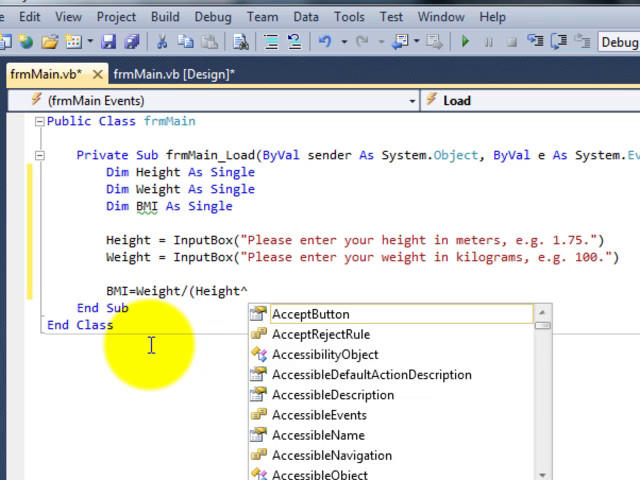
{"action": "type", "text": "2"}
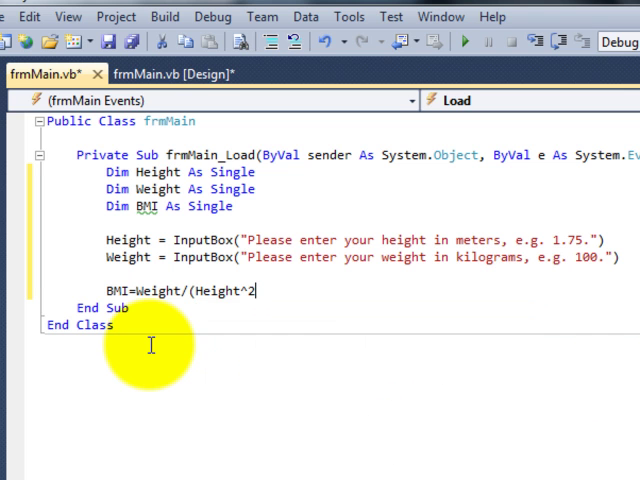
{"action": "type", "text": ")"}
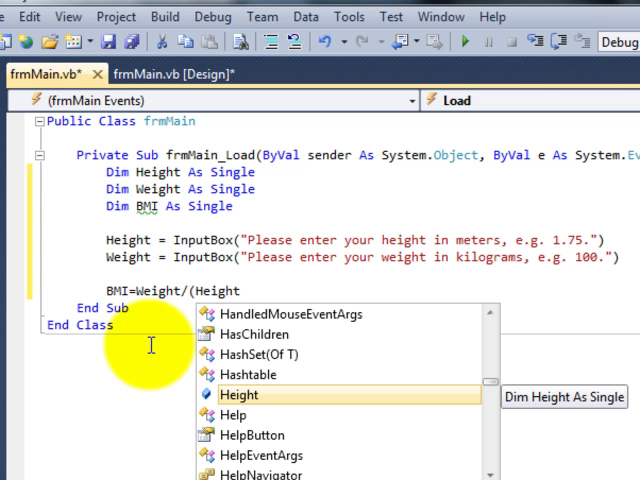
{"action": "type", "text": "*He"}
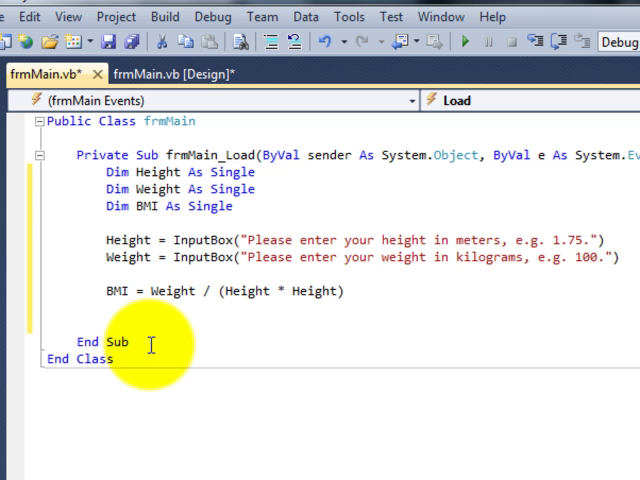
{"action": "left_click", "coordinate": [104, 324]}
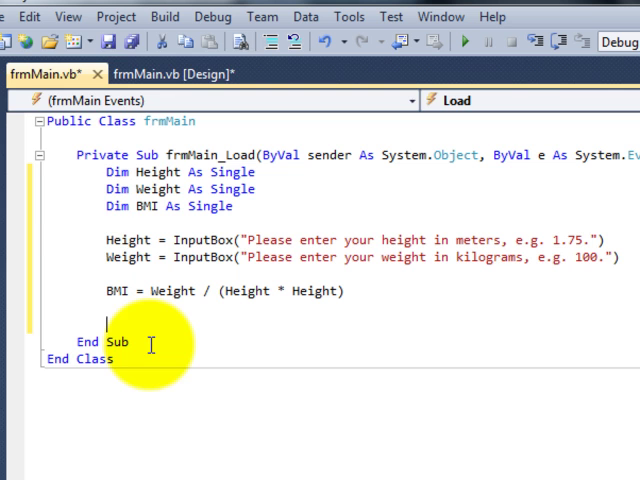
Step: In the designer, set the label's (Name) property to lblBMI
{"action": "left_click", "coordinate": [180, 76]}
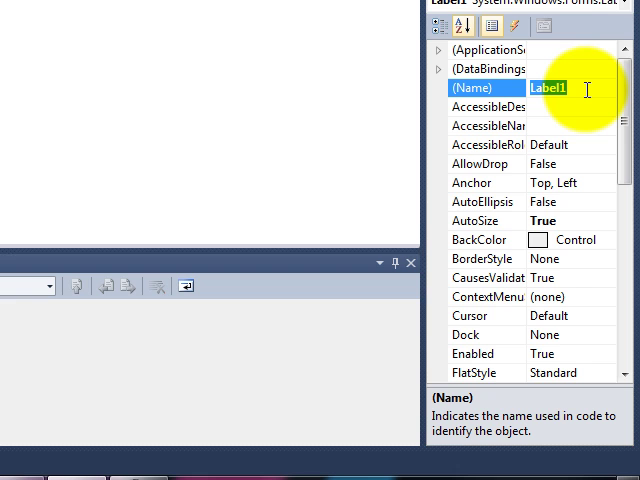
{"action": "type", "text": "lbl"}
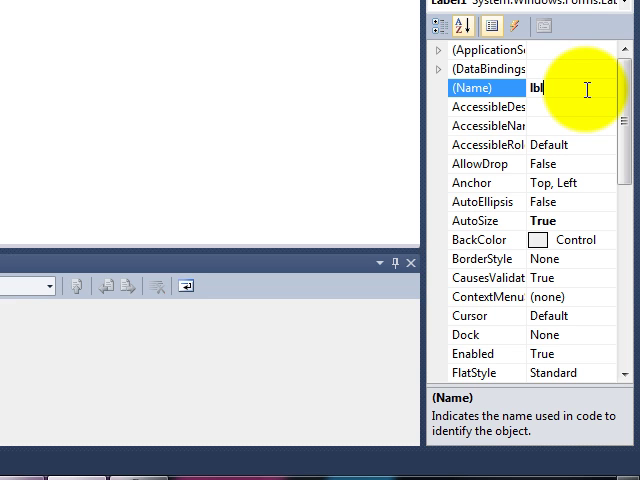
{"action": "type", "text": "BMI"}
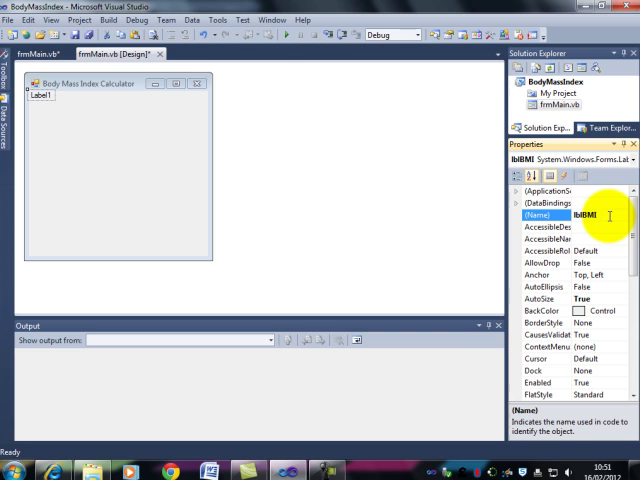
{"action": "left_click", "coordinate": [40, 100]}
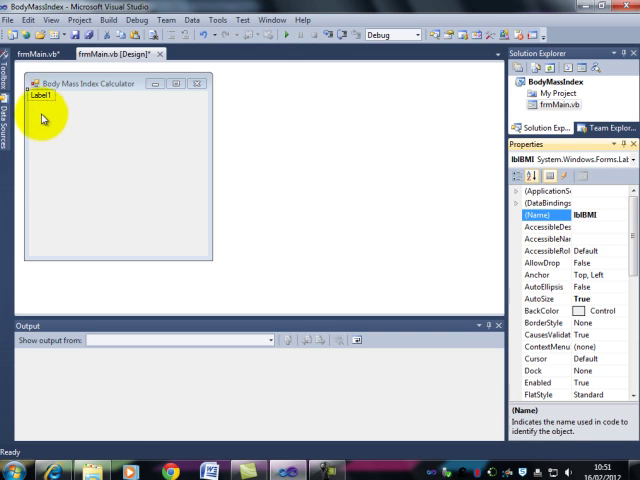
Step: Move the label toward the form's centre and set its font size to 24
{"action": "left_click_drag", "start_coordinate": [42, 96], "coordinate": [76, 148]}
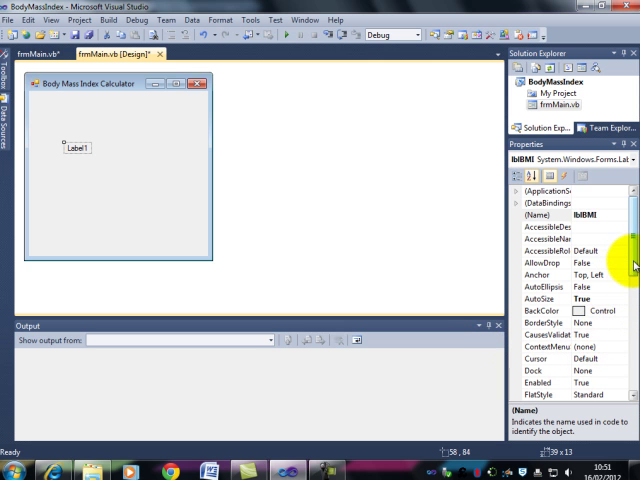
{"action": "scroll", "scroll_direction": "down", "scroll_amount": 3}
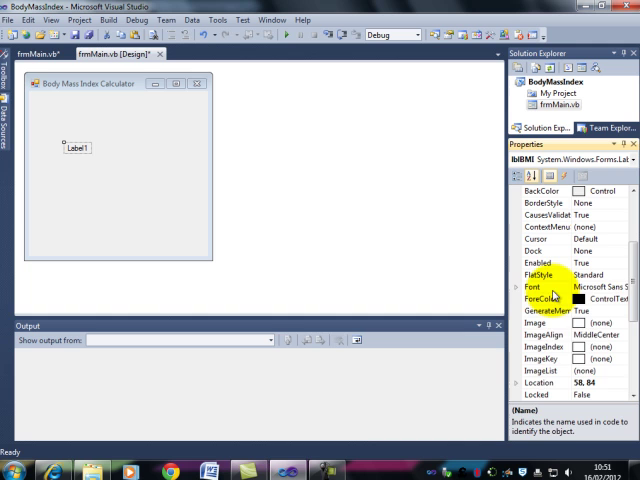
{"action": "left_click", "coordinate": [510, 288]}
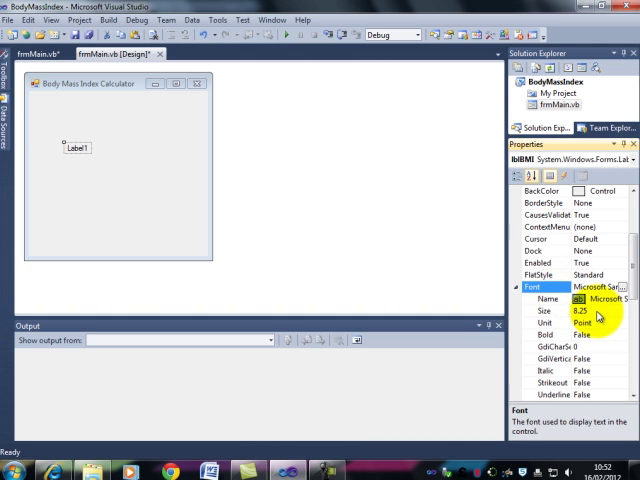
{"action": "left_click", "coordinate": [554, 316]}
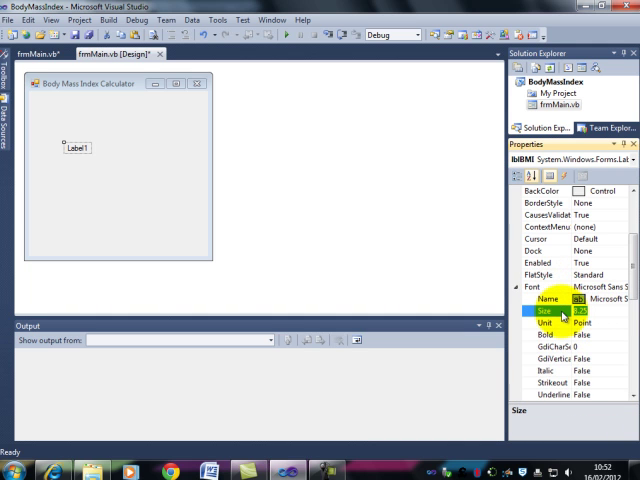
{"action": "type", "text": "24"}
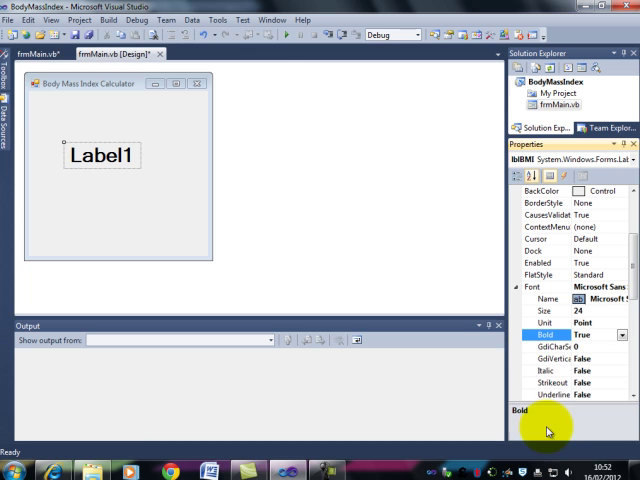
Step: Make the label's font bold and set its ForeColor to Coral
{"action": "scroll", "scroll_direction": "down", "scroll_amount": 3}
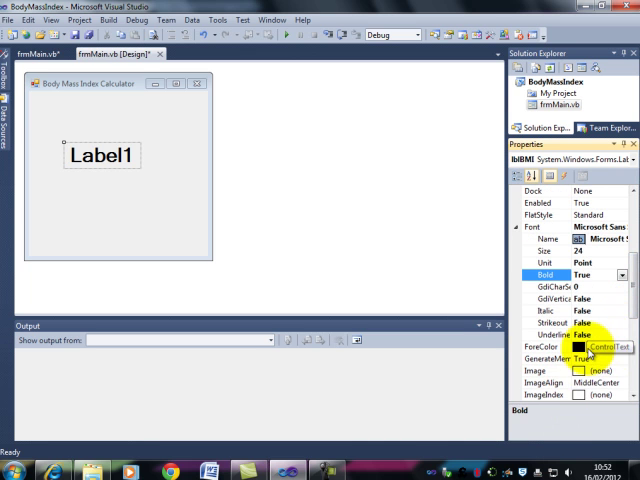
{"action": "left_click", "coordinate": [624, 346]}
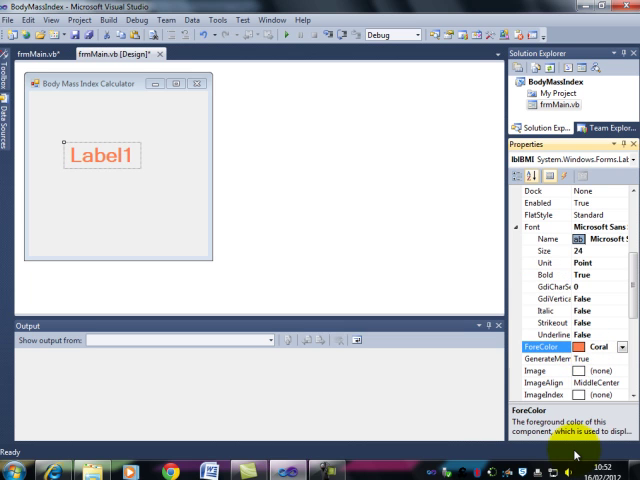
{"action": "mouse_move", "coordinate": [548, 456]}
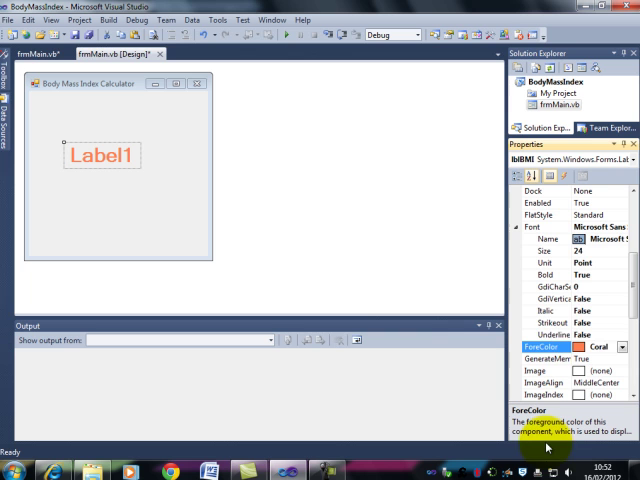
{"action": "scroll", "scroll_direction": "down", "scroll_amount": 3}
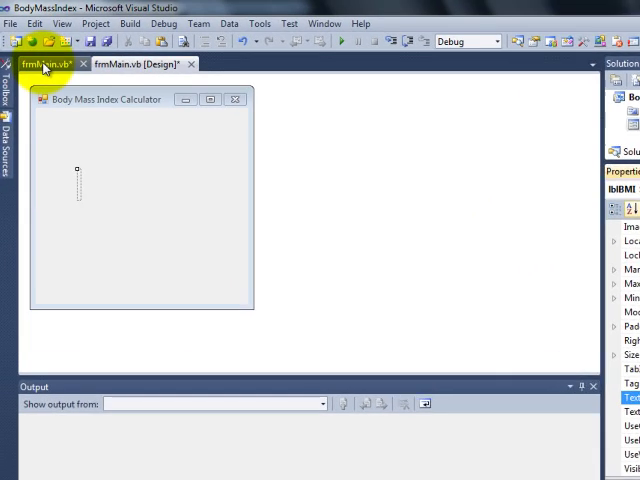
Step: In the form's code, add lblBMI.Text = BMI.ToString after the BMI calculation
{"action": "left_click", "coordinate": [44, 68]}
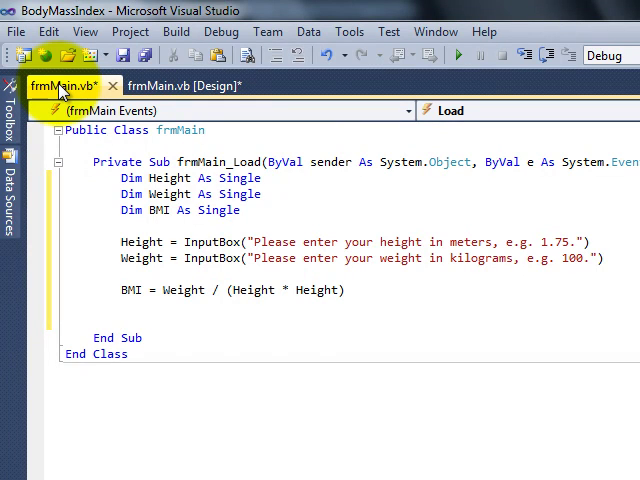
{"action": "type", "text": "lb"}
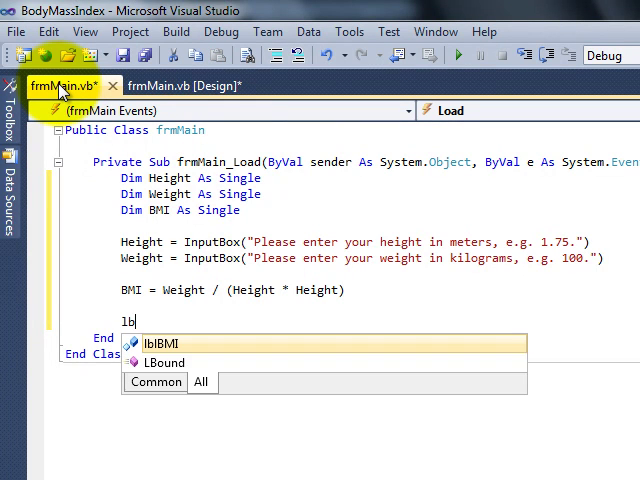
{"action": "type", "text": "lblbmi"}
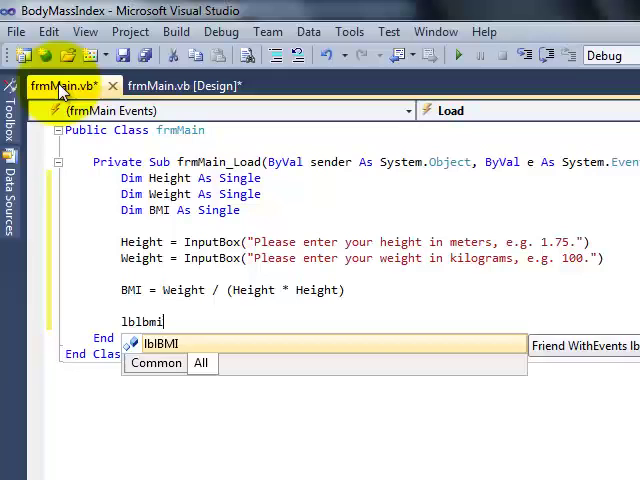
{"action": "type", "text": ".text="}
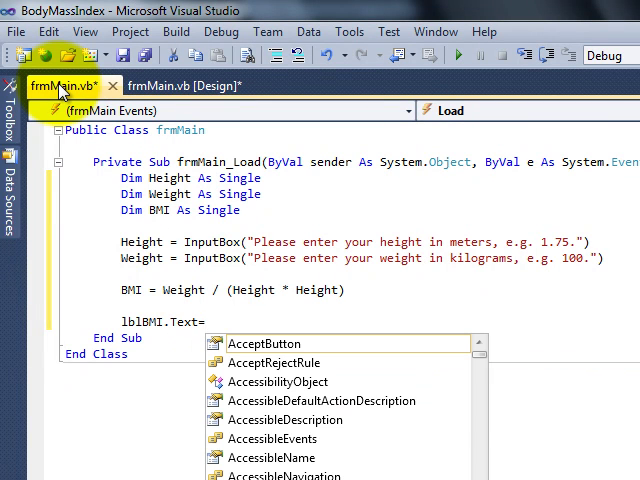
{"action": "type", "text": "bm"}
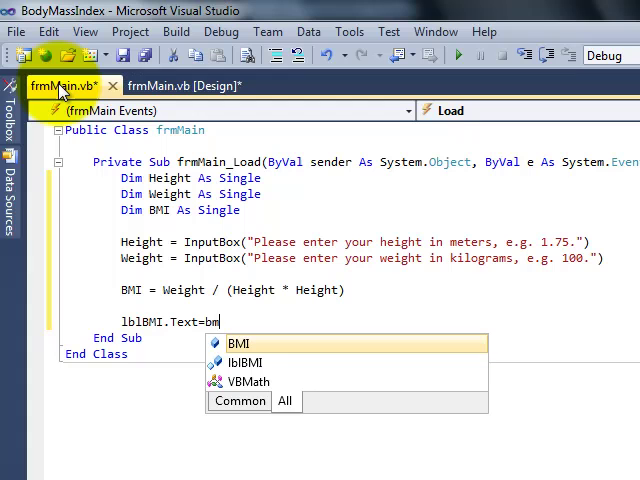
{"action": "type", "text": "ing"}
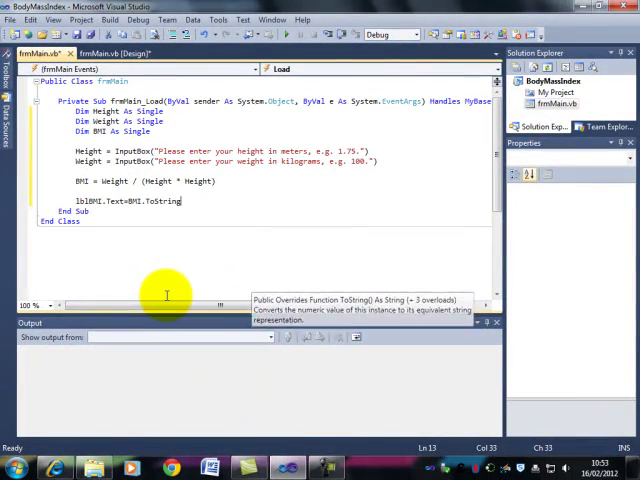
{"action": "mouse_move", "coordinate": [128, 220]}
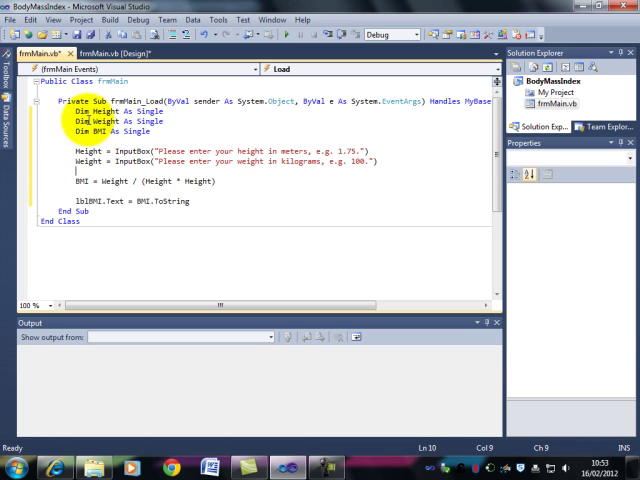
{"action": "mouse_move", "coordinate": [224, 150]}
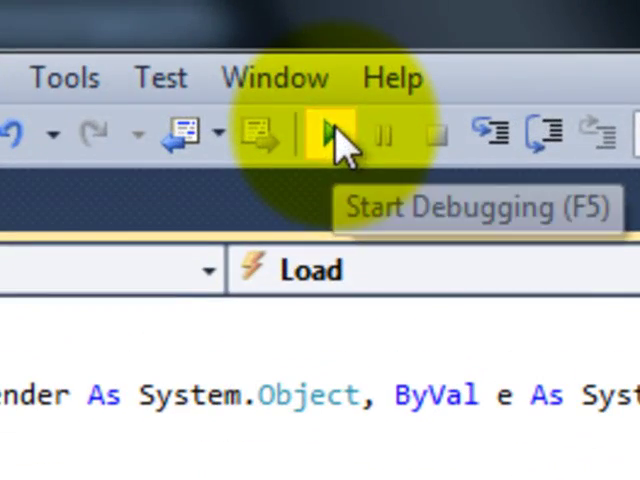
Step: Run the app with height 1.7 and weight 100, showing a BMI of 32.65306
{"action": "left_click", "coordinate": [330, 132]}
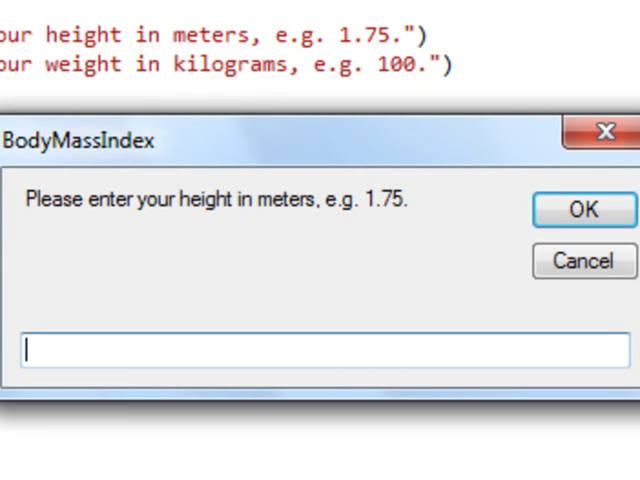
{"action": "type", "text": "1.7"}
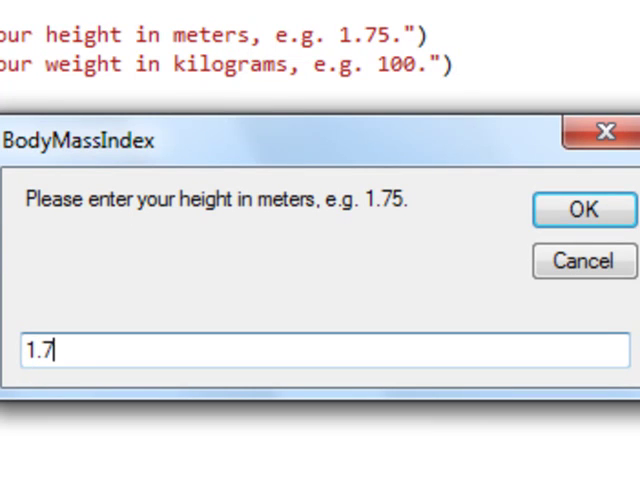
{"action": "left_click", "coordinate": [586, 210]}
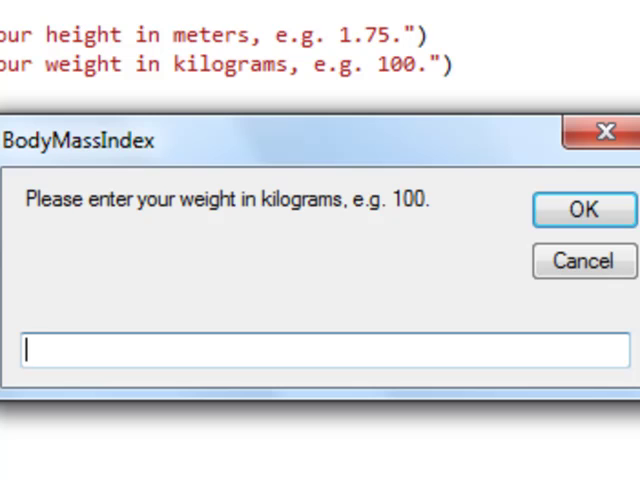
{"action": "type", "text": "1"}
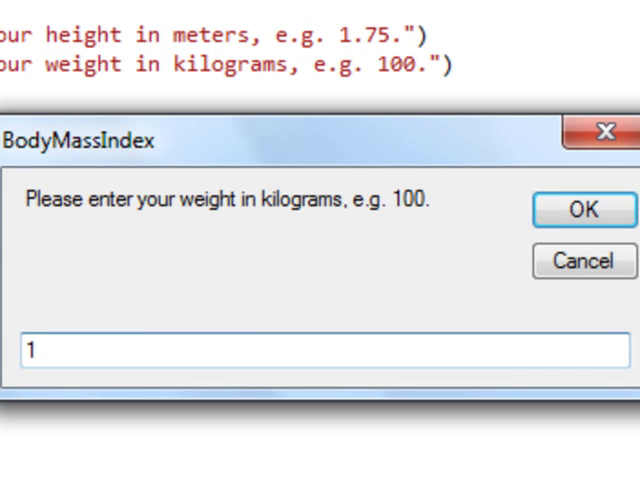
{"action": "type", "text": "00"}
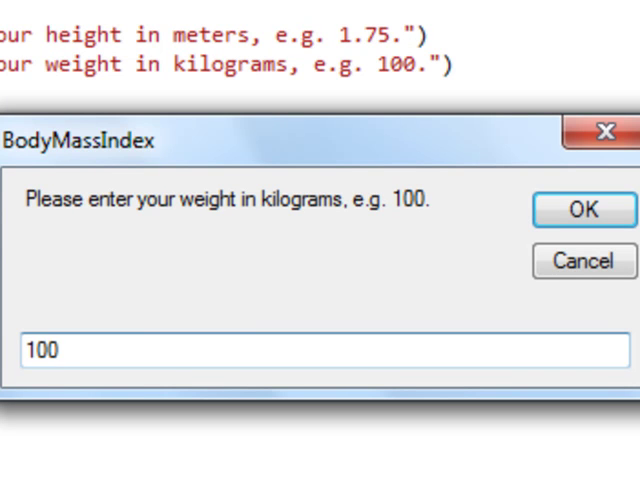
{"action": "left_click", "coordinate": [580, 210]}
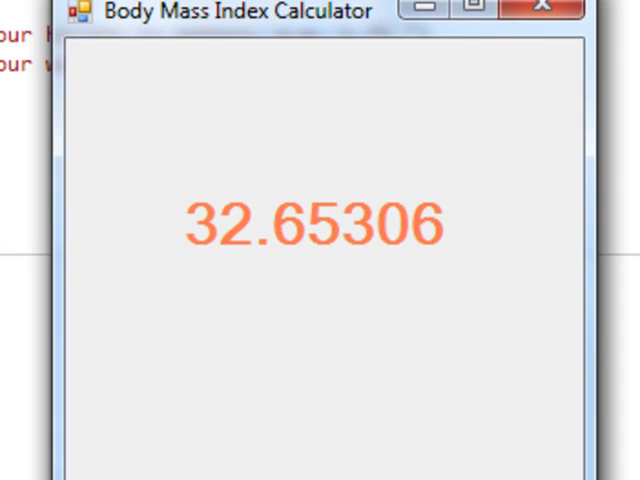